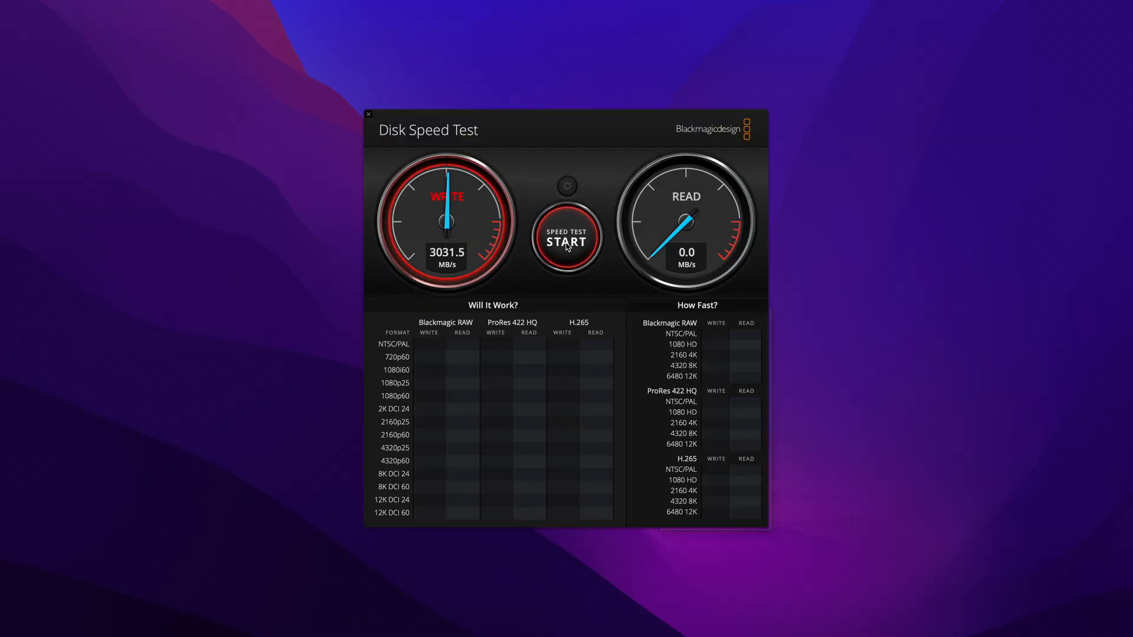
# Run the speed test passes until write and read both show about 3,020 MB/s and the result tables fill
pyautogui.click(566, 242)
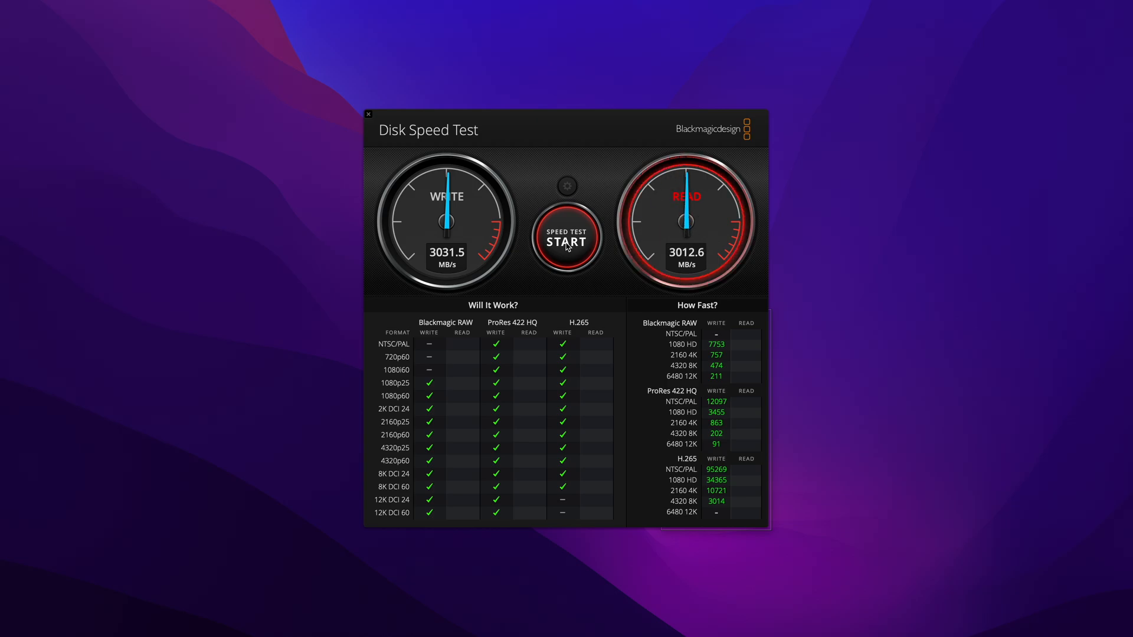
pyautogui.click(565, 240)
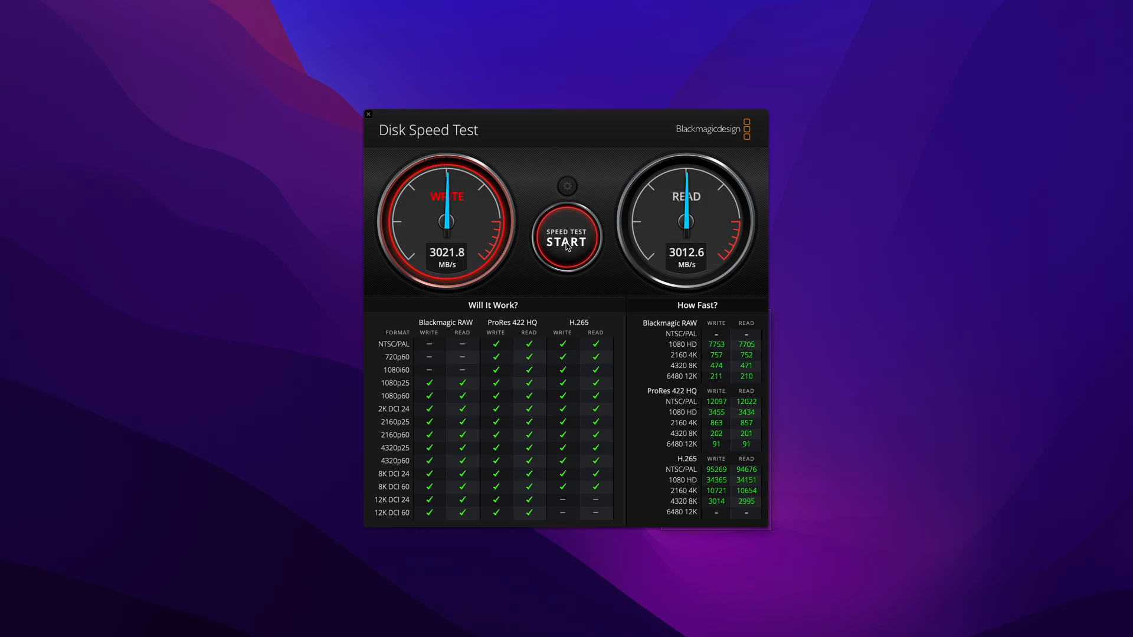
pyautogui.click(565, 240)
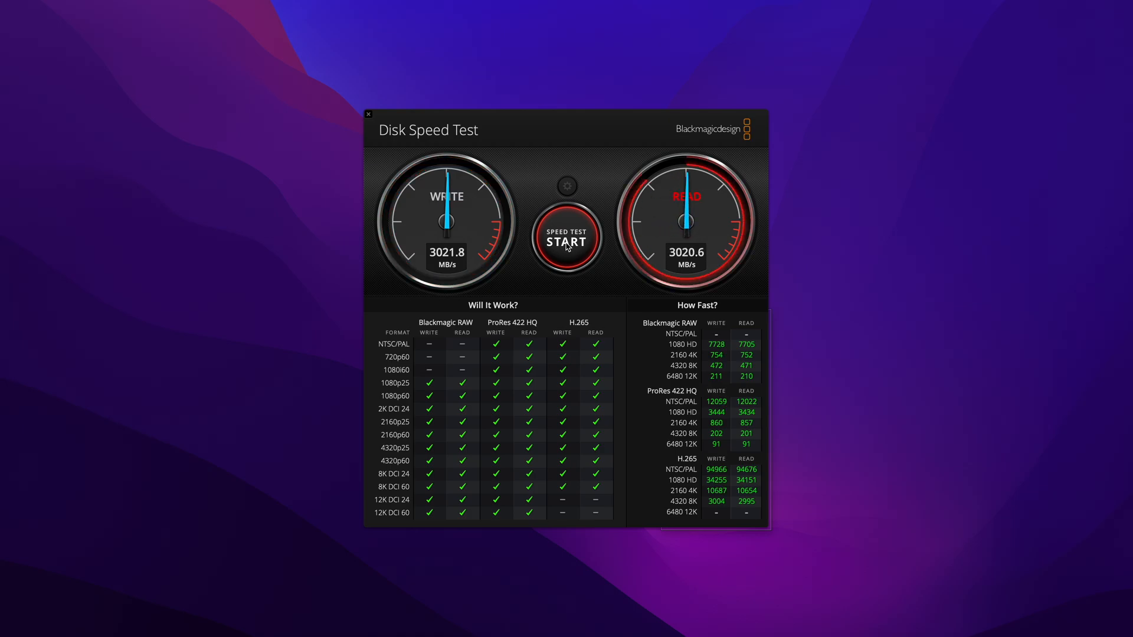